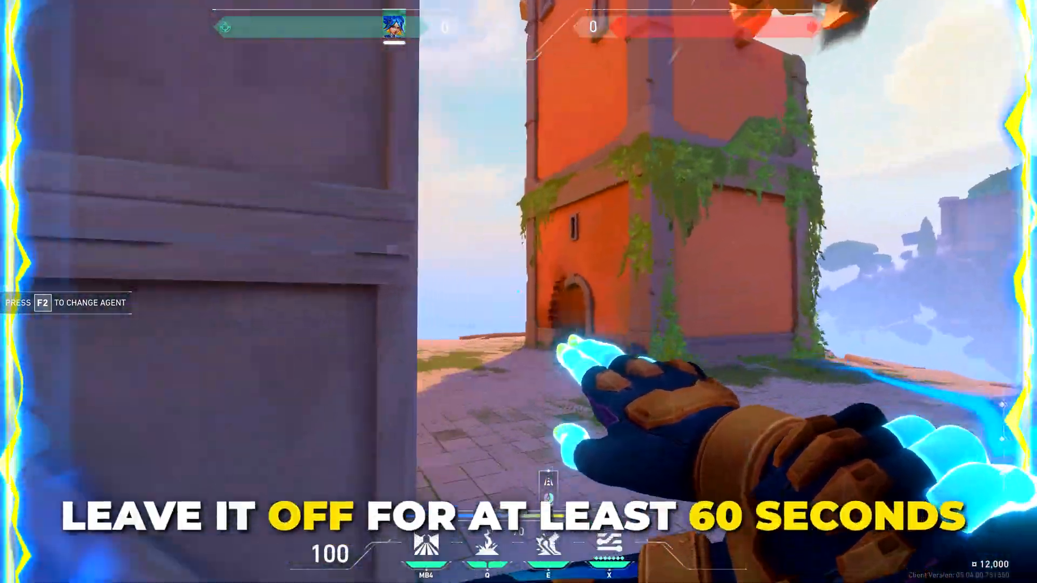
{"action": "mouse_move", "coordinate": [519, 292]}
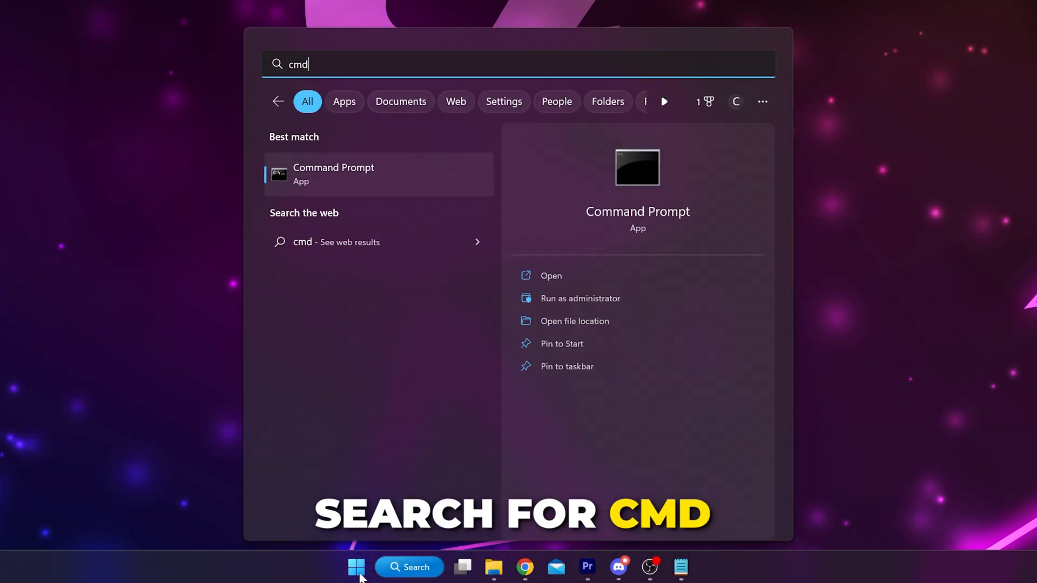
Step: Launch Command Prompt as administrator from the Start search results
{"action": "right_click", "coordinate": [334, 173]}
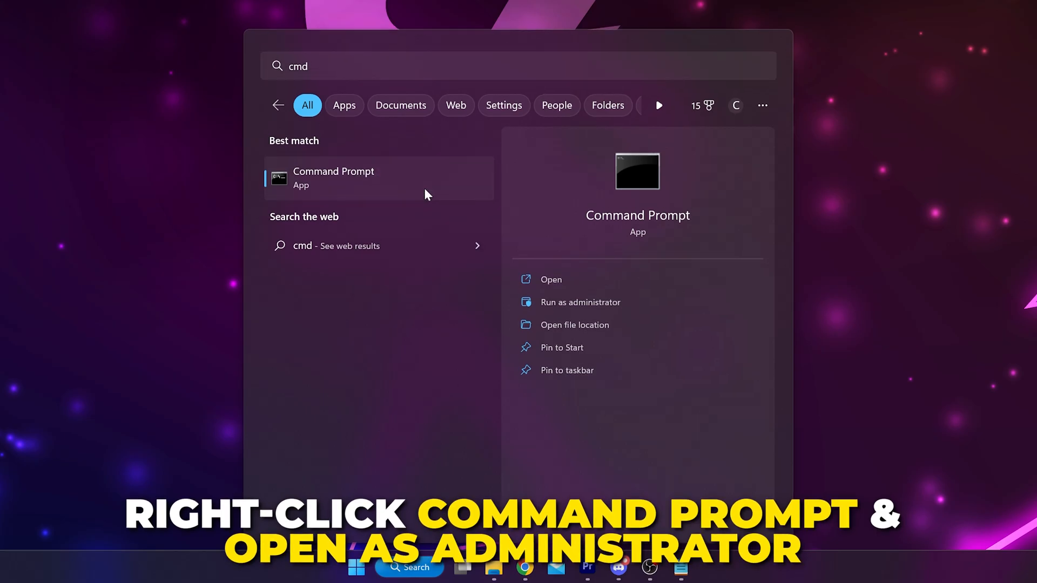
{"action": "left_click", "coordinate": [580, 303]}
{"action": "type", "text": "control panel"}
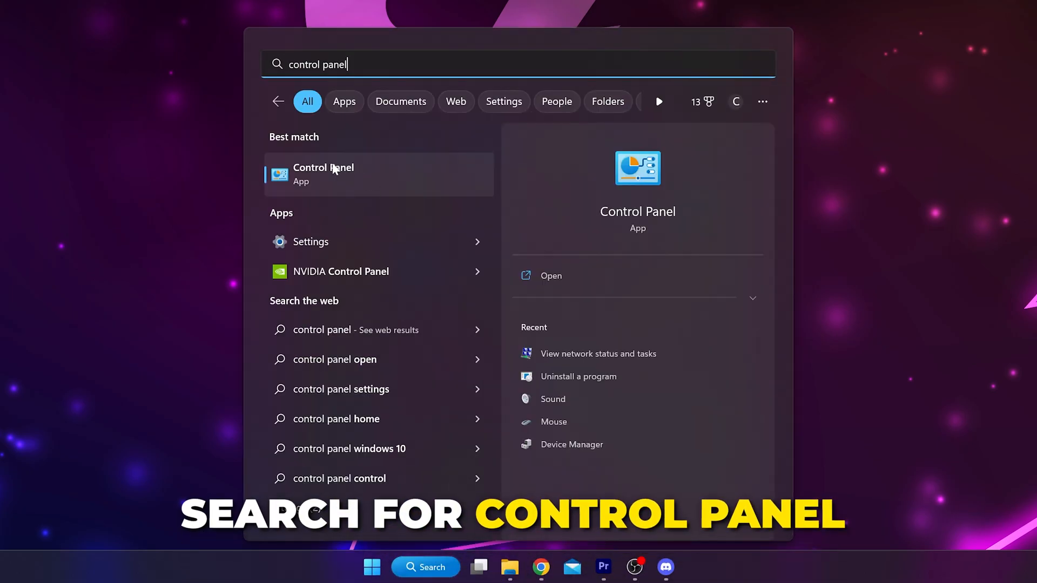
Step: Reach Ethernet Status via Control Panel's Network and Sharing Center
{"action": "left_click", "coordinate": [323, 174]}
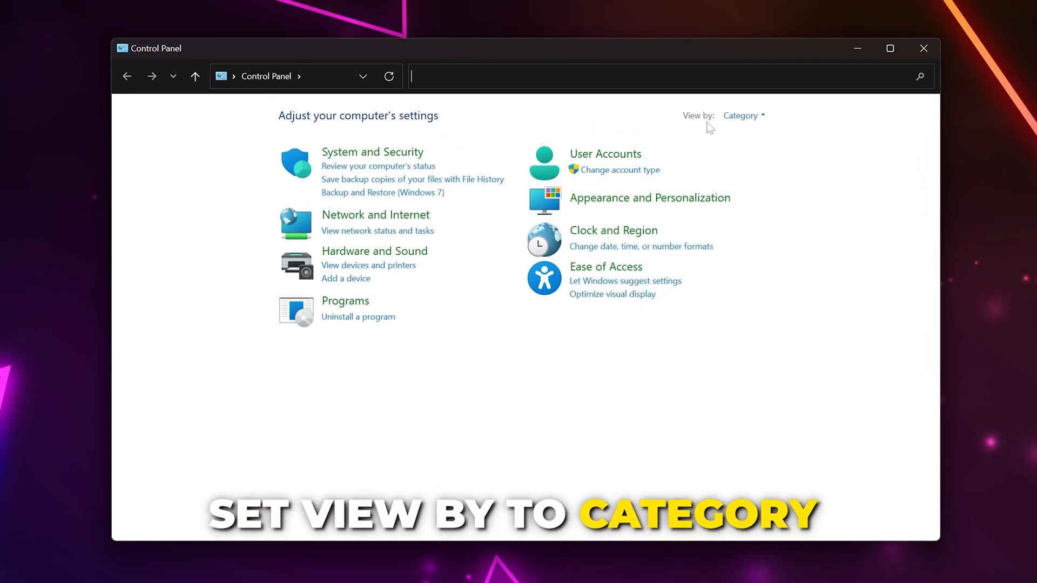
{"action": "mouse_move", "coordinate": [742, 116]}
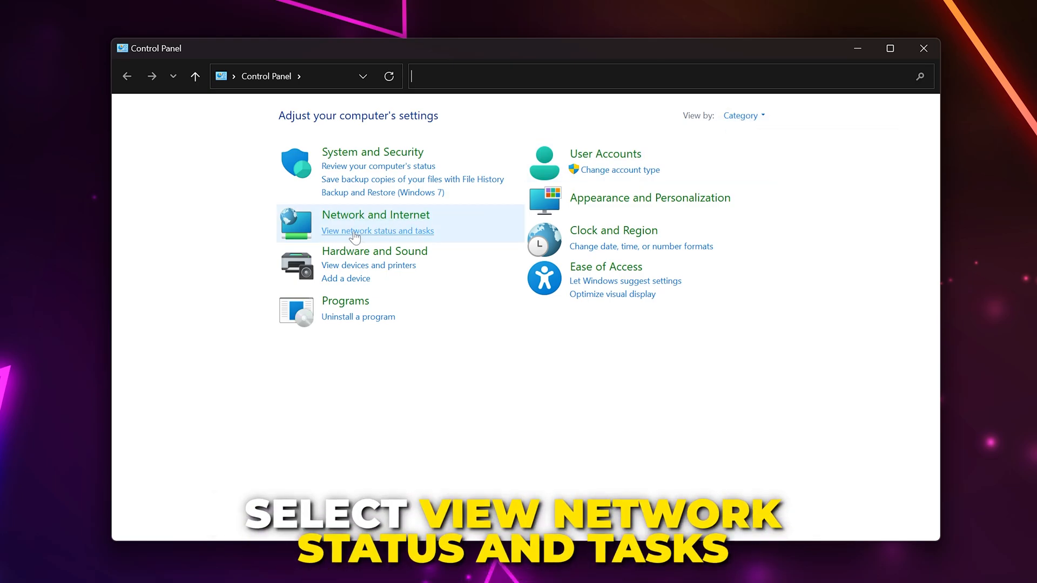
{"action": "left_click", "coordinate": [377, 230]}
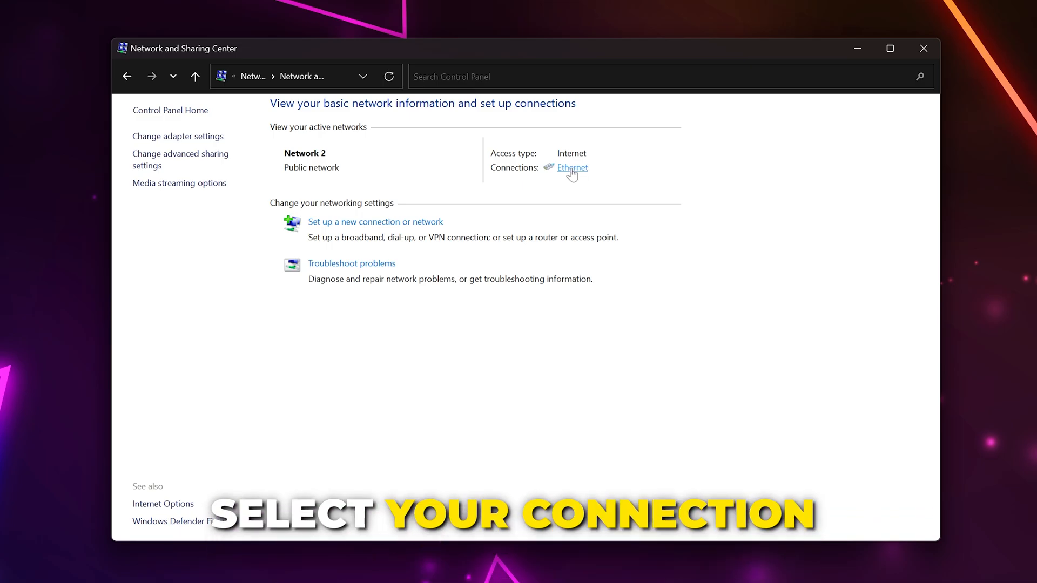
{"action": "left_click", "coordinate": [572, 167]}
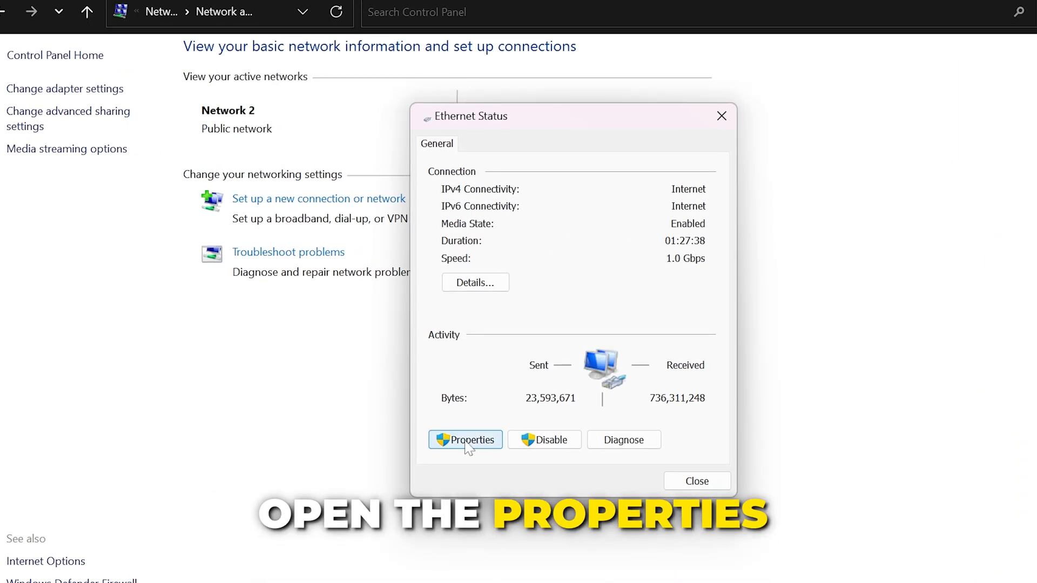
Step: Bring up the IPv4 (TCP/IPv4) properties from the Ethernet connection's properties
{"action": "left_click", "coordinate": [466, 439]}
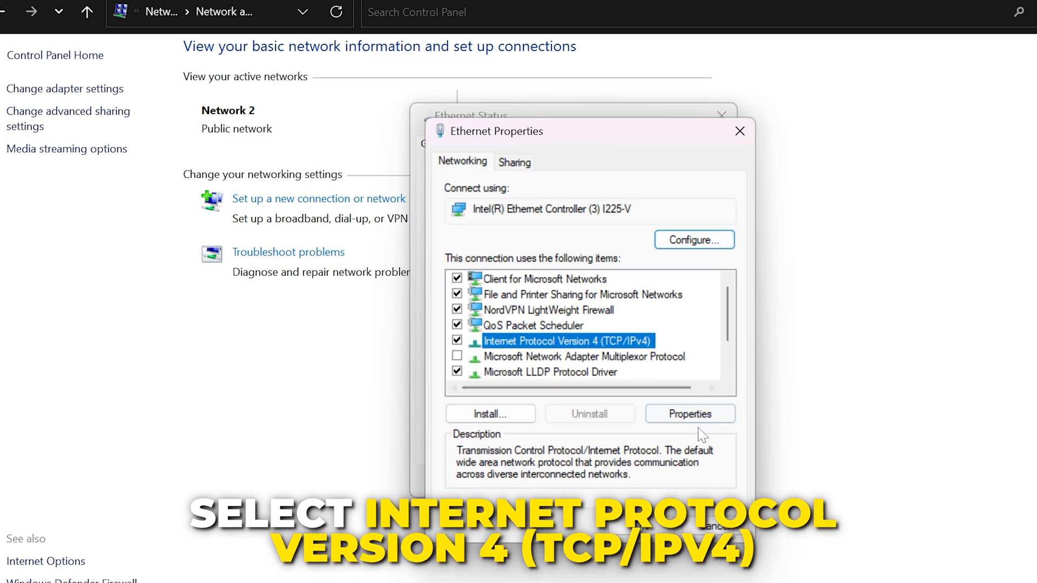
{"action": "mouse_move", "coordinate": [690, 414]}
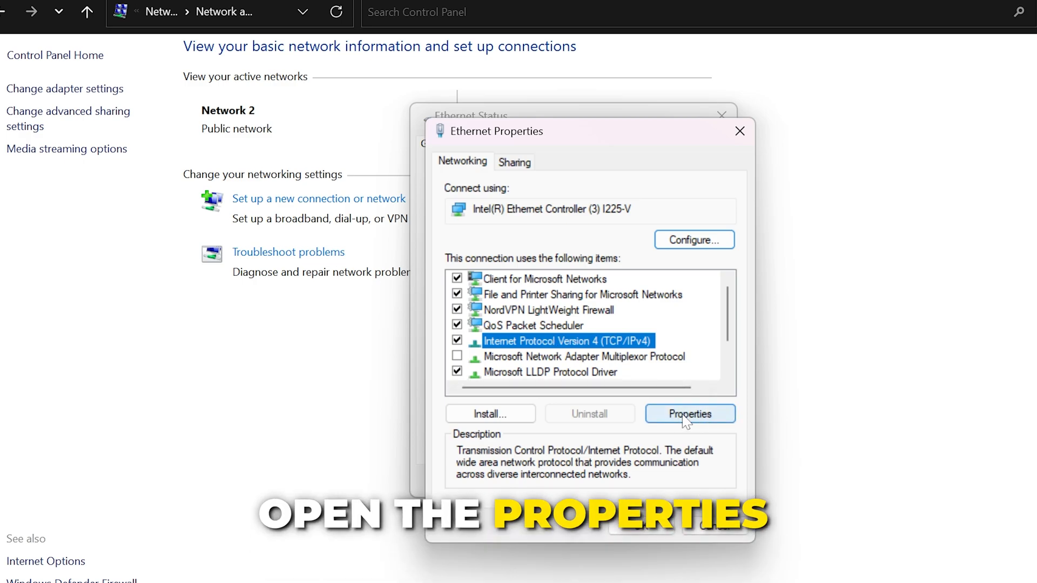
{"action": "left_click", "coordinate": [690, 414]}
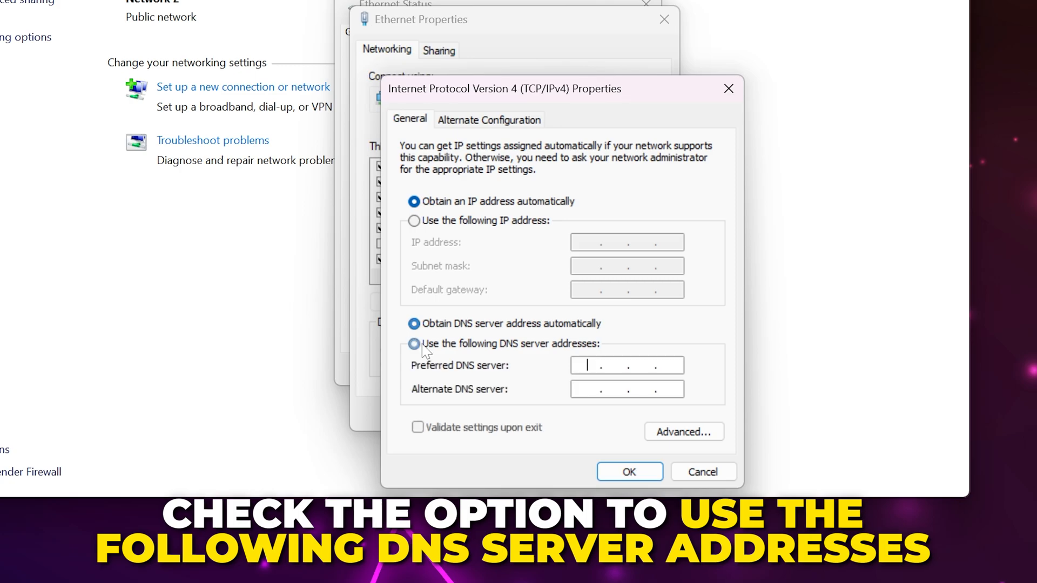
Step: Set manual DNS servers 8.8.8.8 and 8.8.4.4 for Ethernet IPv4 and confirm with OK
{"action": "left_click", "coordinate": [414, 343]}
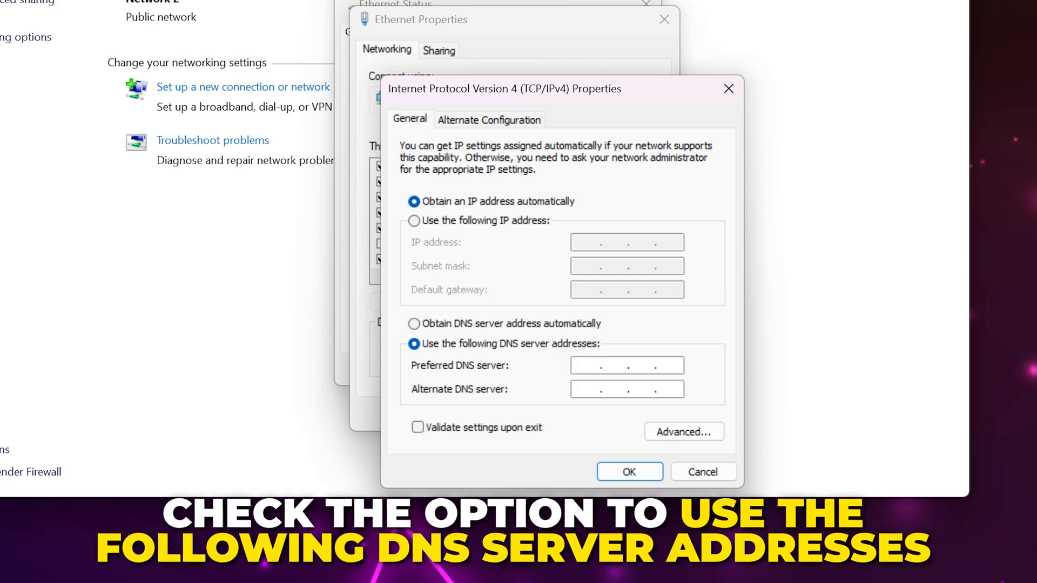
{"action": "left_click", "coordinate": [627, 365]}
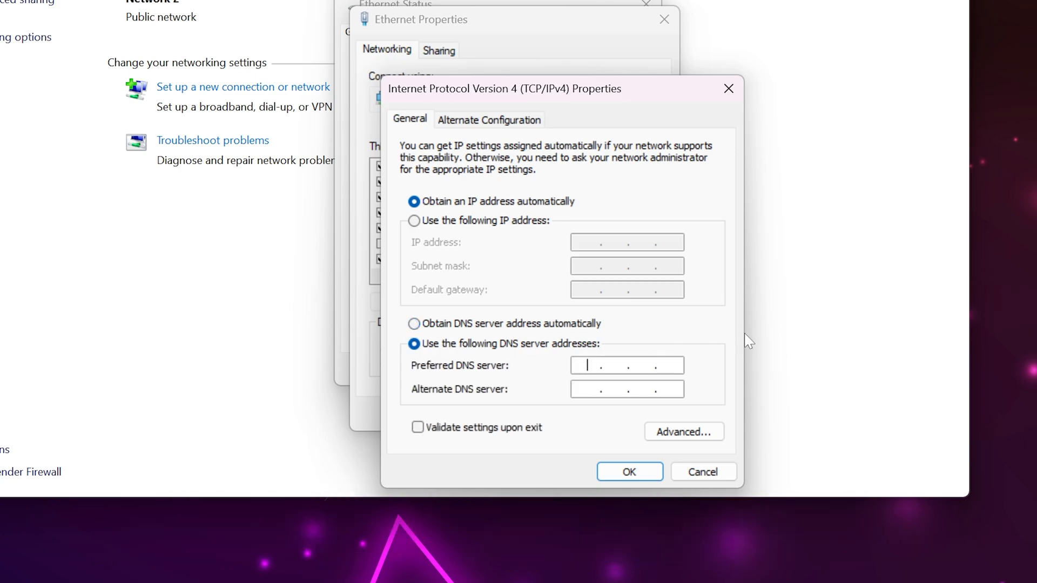
{"action": "type", "text": "1"}
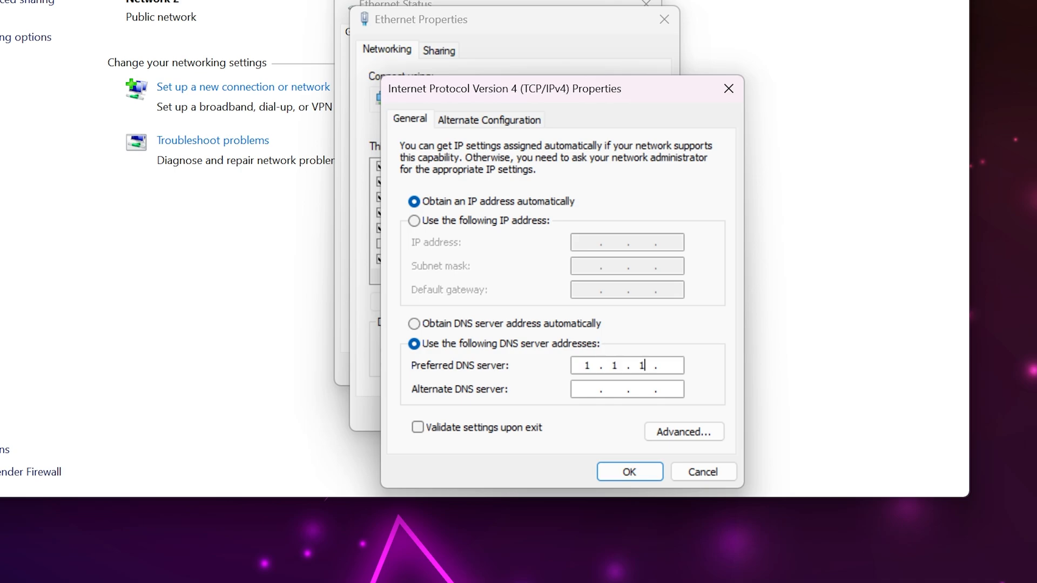
{"action": "type", "text": "1"}
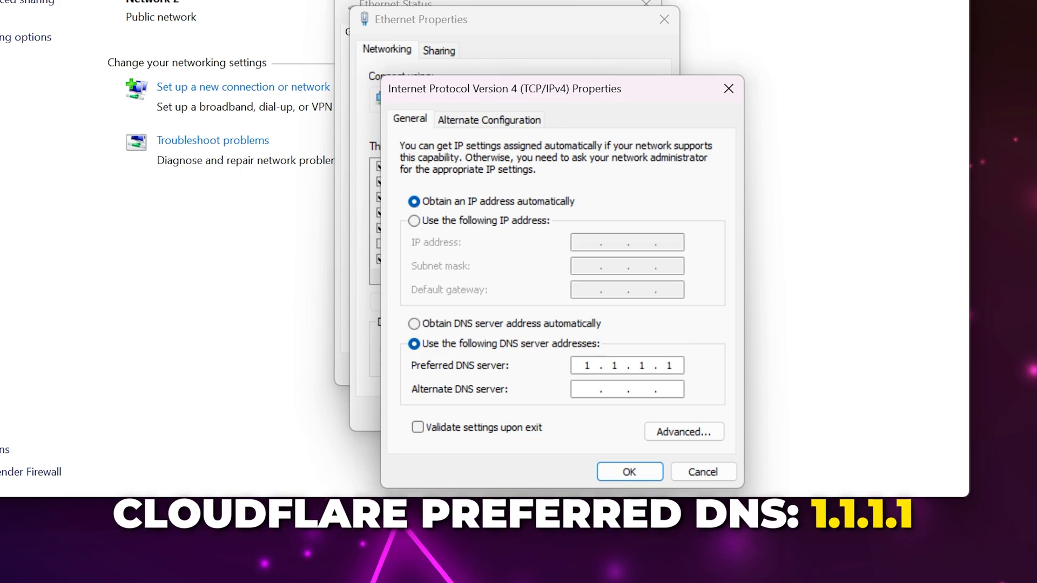
{"action": "mouse_move", "coordinate": [690, 375]}
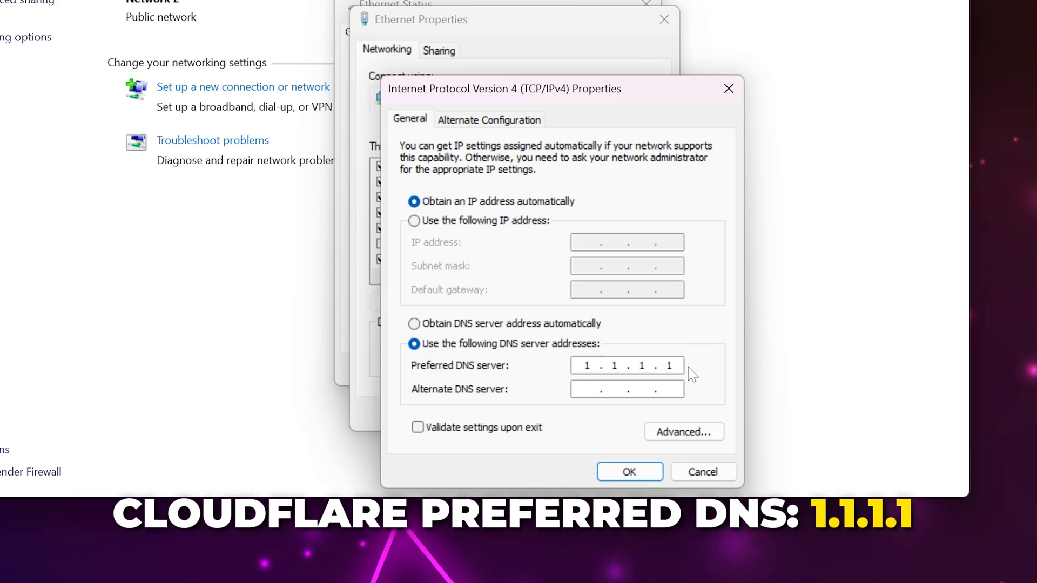
{"action": "left_click", "coordinate": [626, 389]}
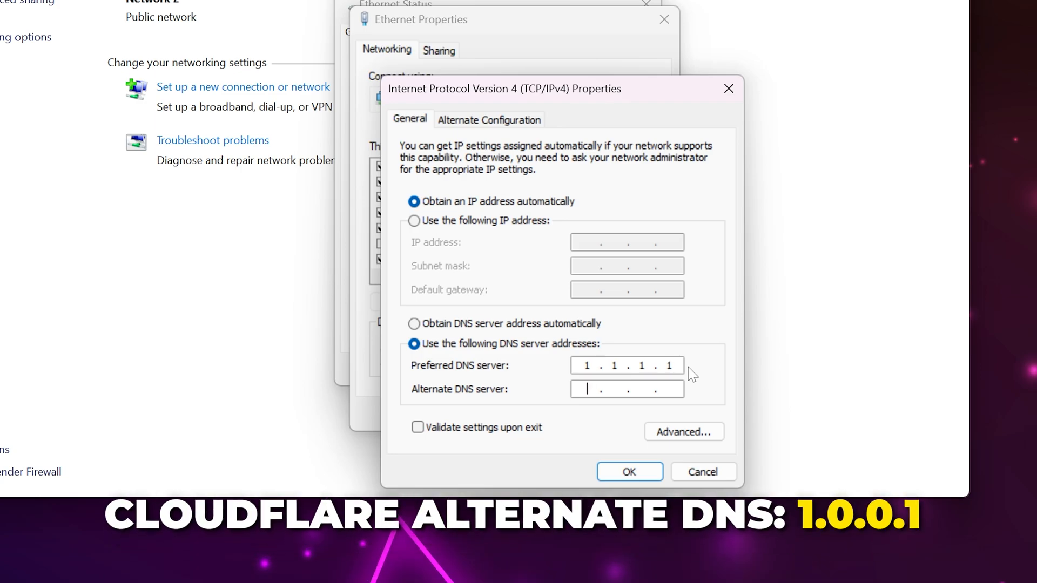
{"action": "type", "text": "1.0.0.1"}
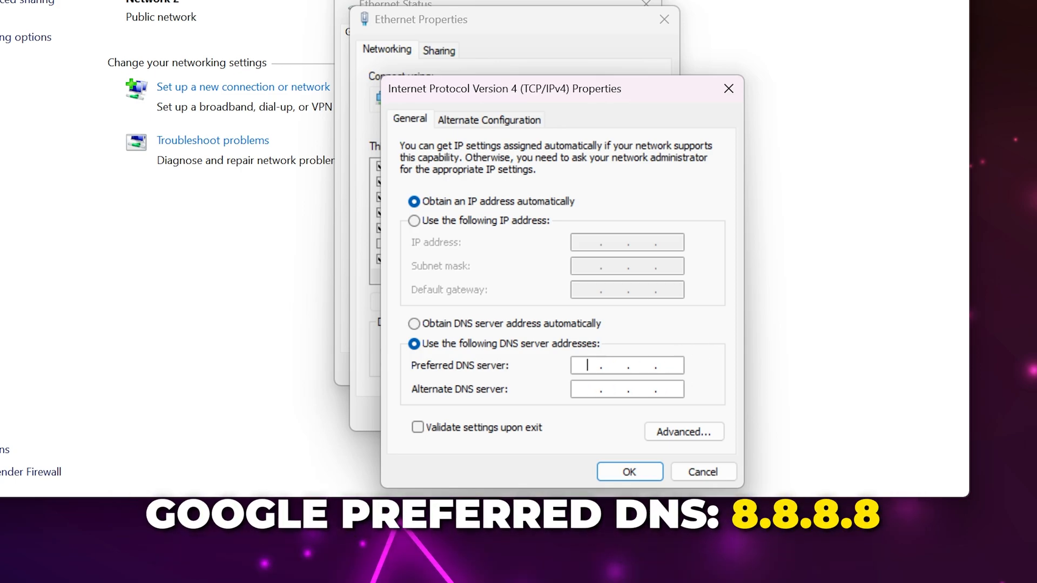
{"action": "type", "text": "8.8.8"}
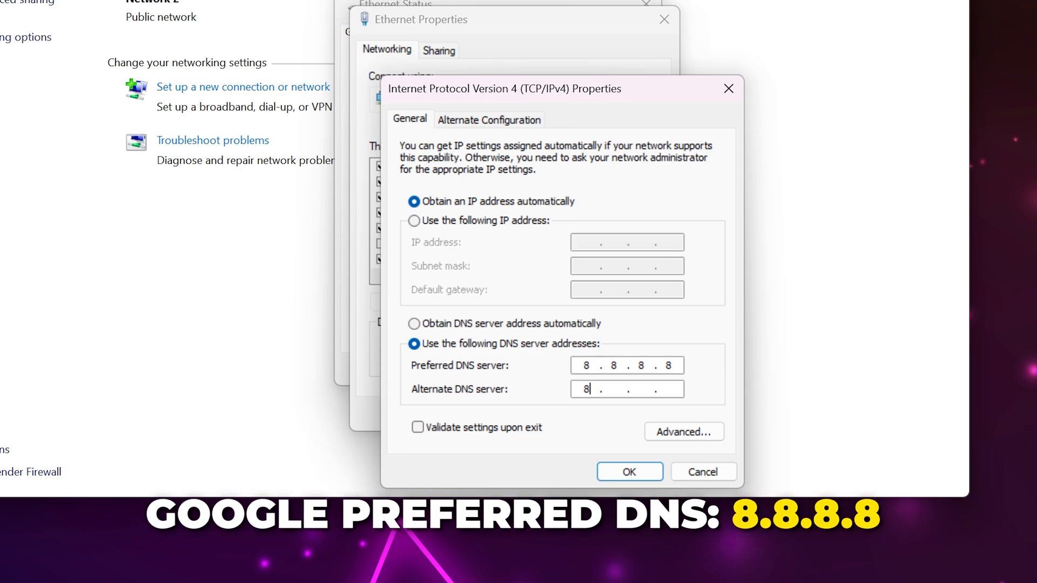
{"action": "type", "text": ".8.4.4"}
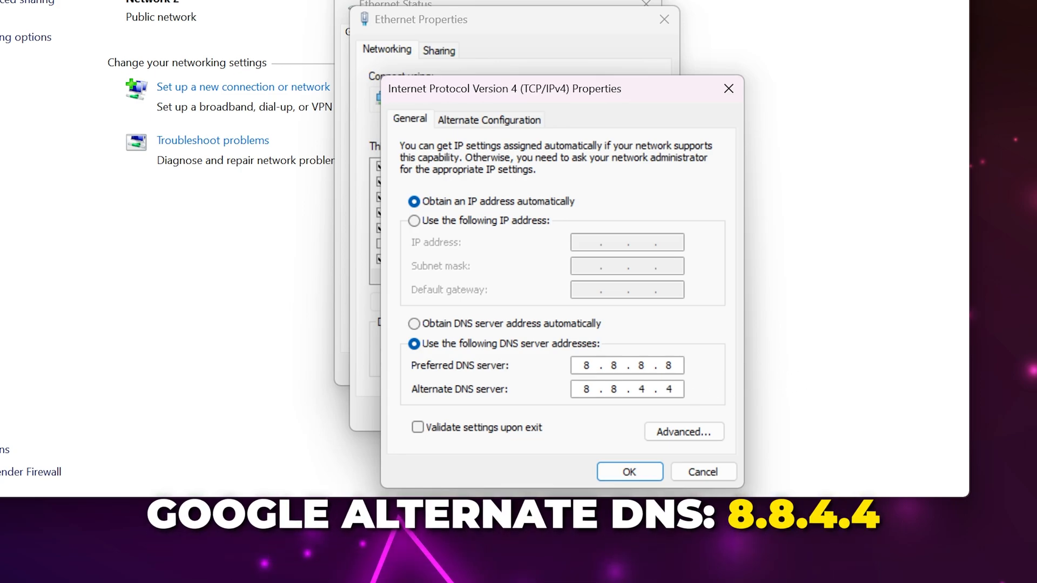
{"action": "left_click", "coordinate": [628, 472]}
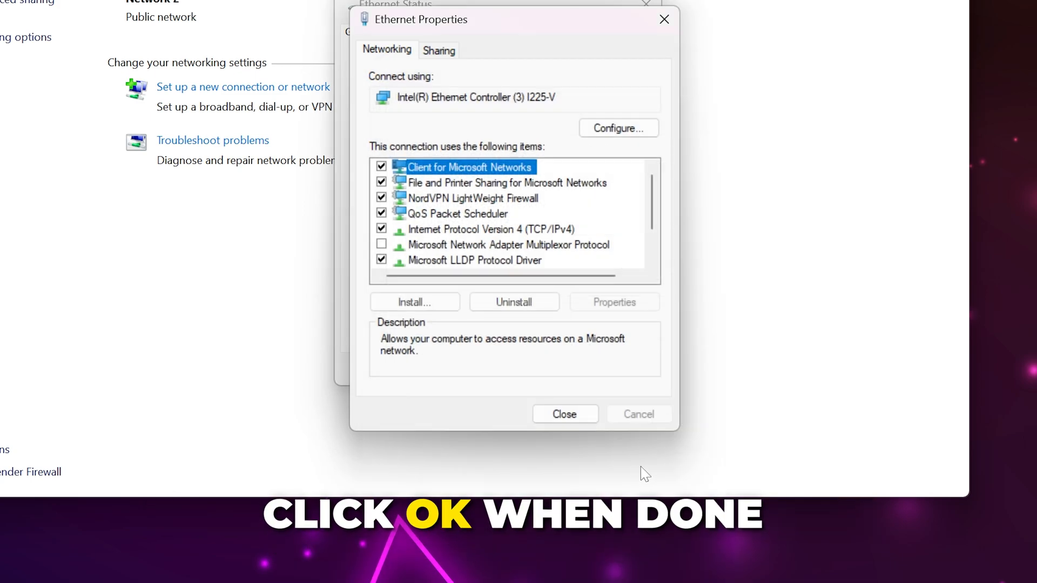
Step: Reopen the IPv4 properties from Ethernet Properties to review the custom DNS
{"action": "left_click", "coordinate": [465, 229]}
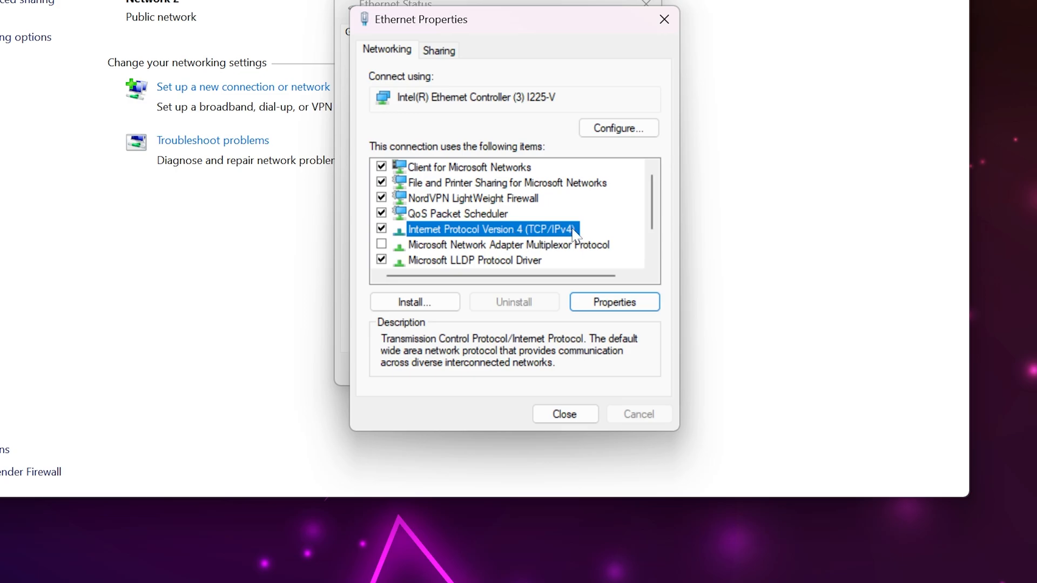
{"action": "mouse_move", "coordinate": [613, 303]}
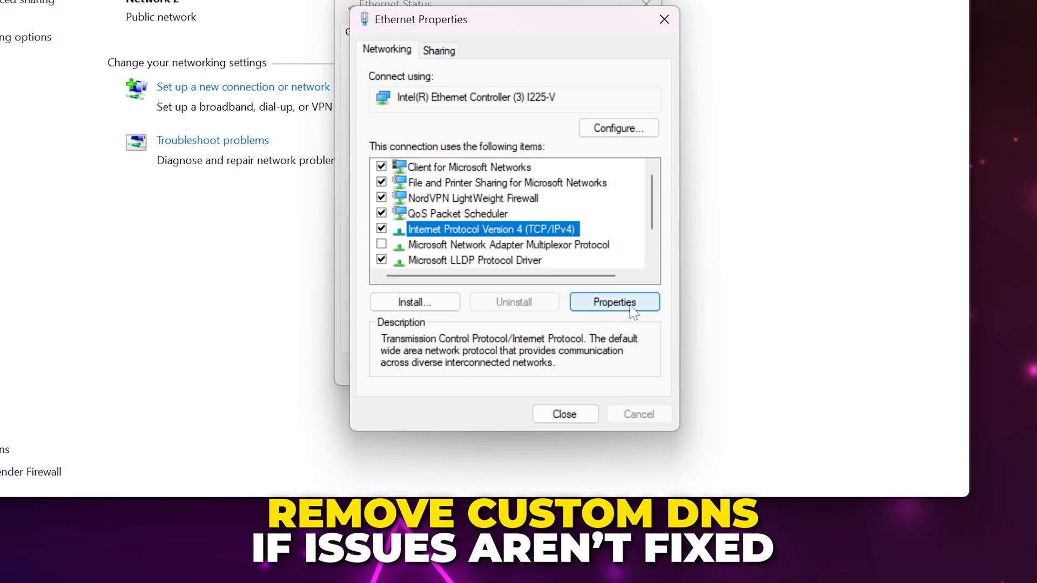
{"action": "left_click", "coordinate": [614, 303]}
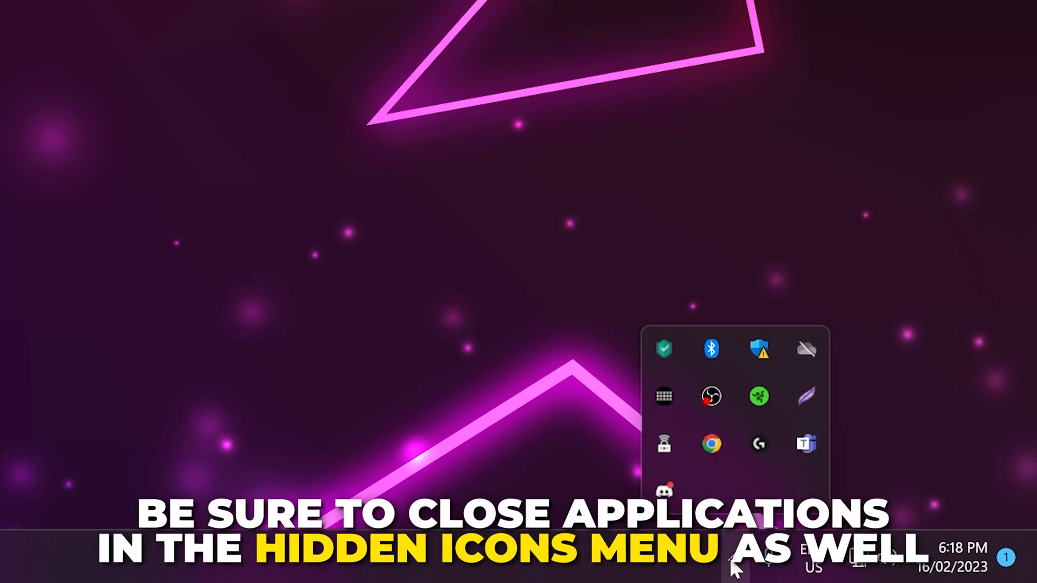
Step: Quit a background app from the hidden tray icons, then bring up Start
{"action": "right_click", "coordinate": [710, 444]}
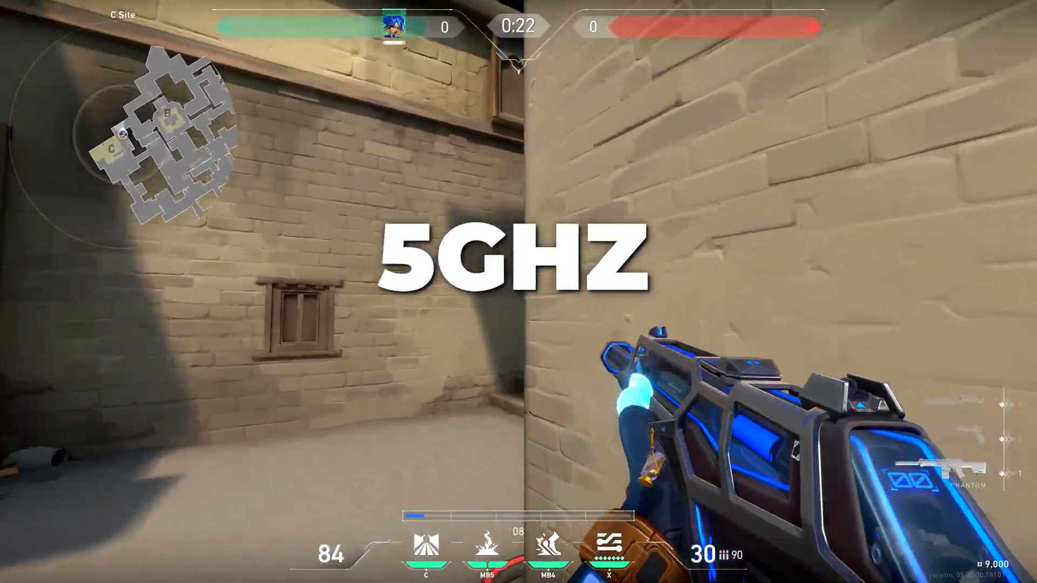
{"action": "left_click", "coordinate": [372, 567]}
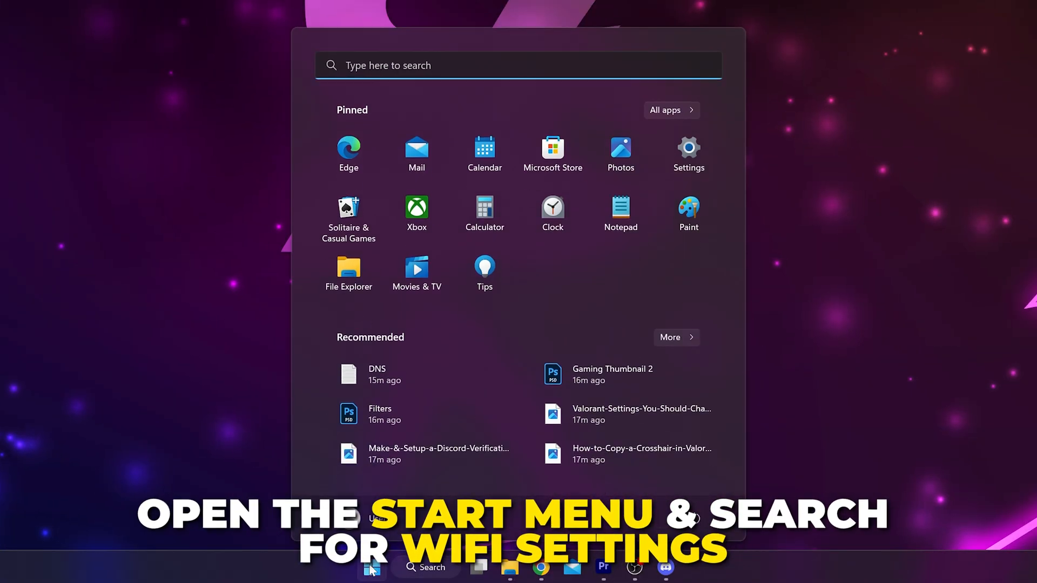
Step: Show the available Wi-Fi networks on the Windows Settings Wi-Fi page
{"action": "type", "text": "wifi settings"}
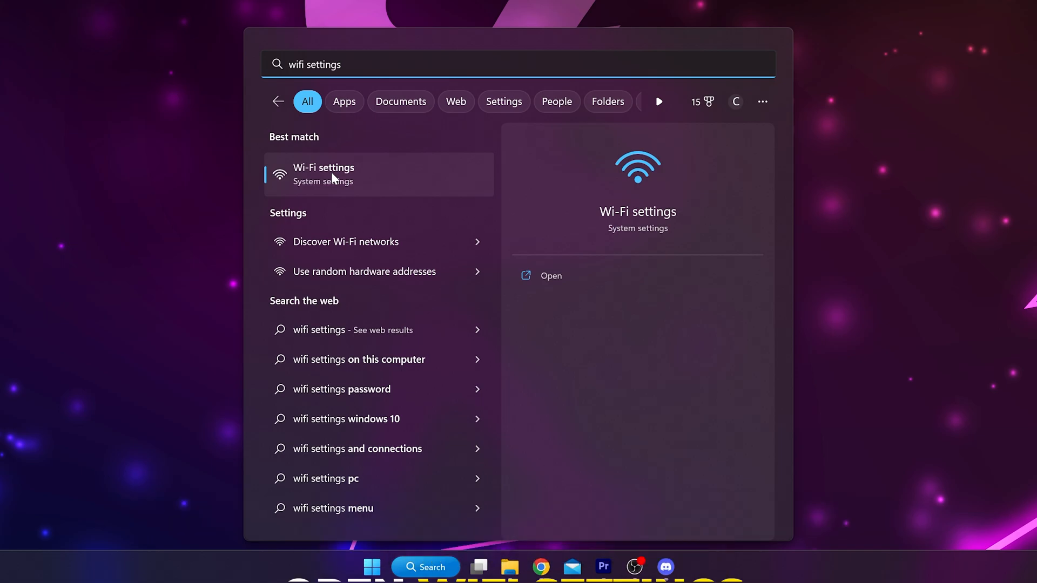
{"action": "left_click", "coordinate": [323, 174]}
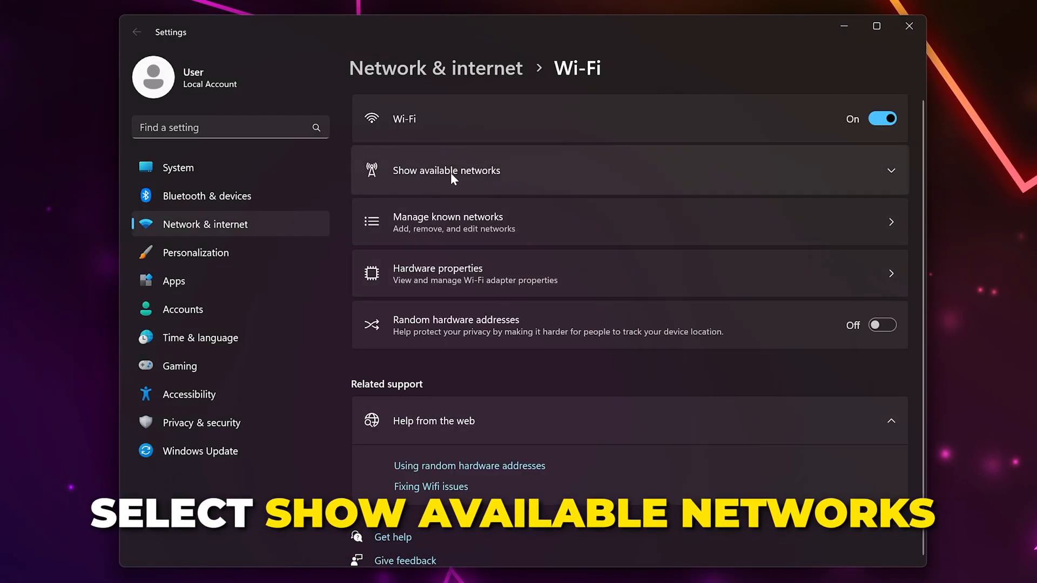
{"action": "left_click", "coordinate": [446, 169]}
{"action": "type", "text": "device manager"}
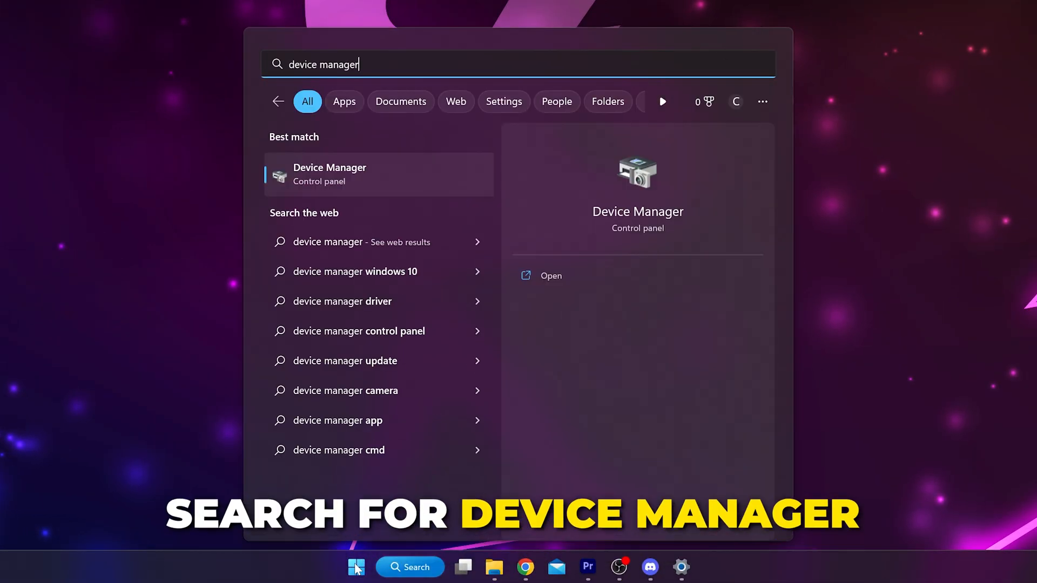
Step: Launch Device Manager from Start search and expand the Network adapters list
{"action": "left_click", "coordinate": [380, 174]}
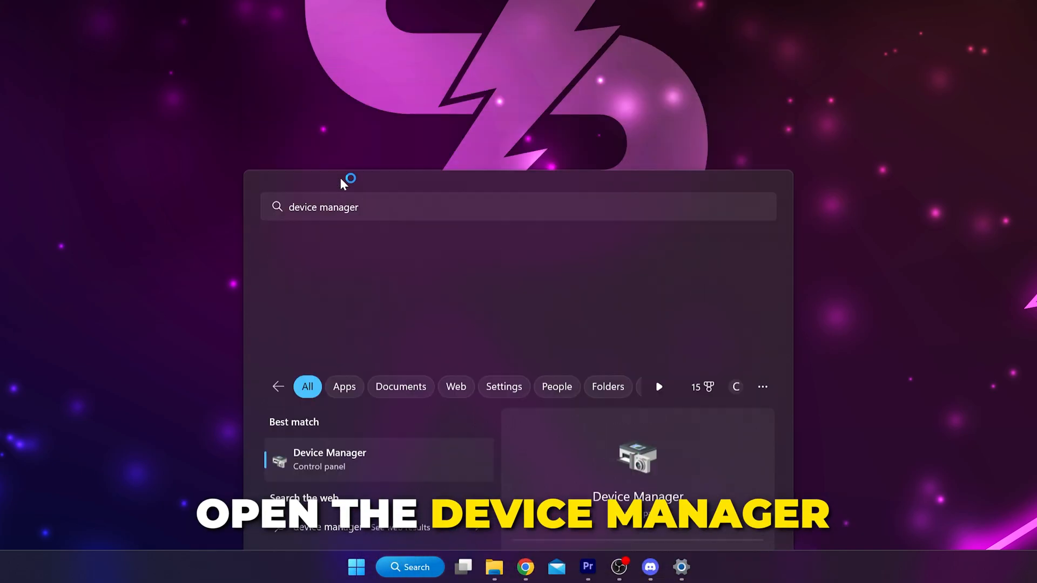
{"action": "left_click", "coordinate": [329, 459]}
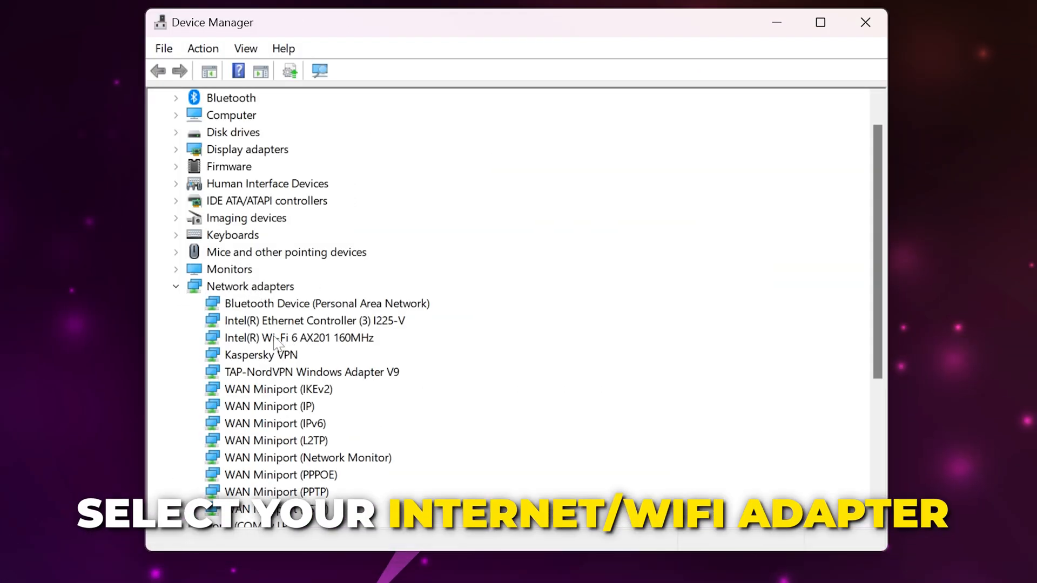
Step: Choose Update driver for the Intel Wi-Fi 6 AX201 160MHz adapter
{"action": "left_click", "coordinate": [300, 337]}
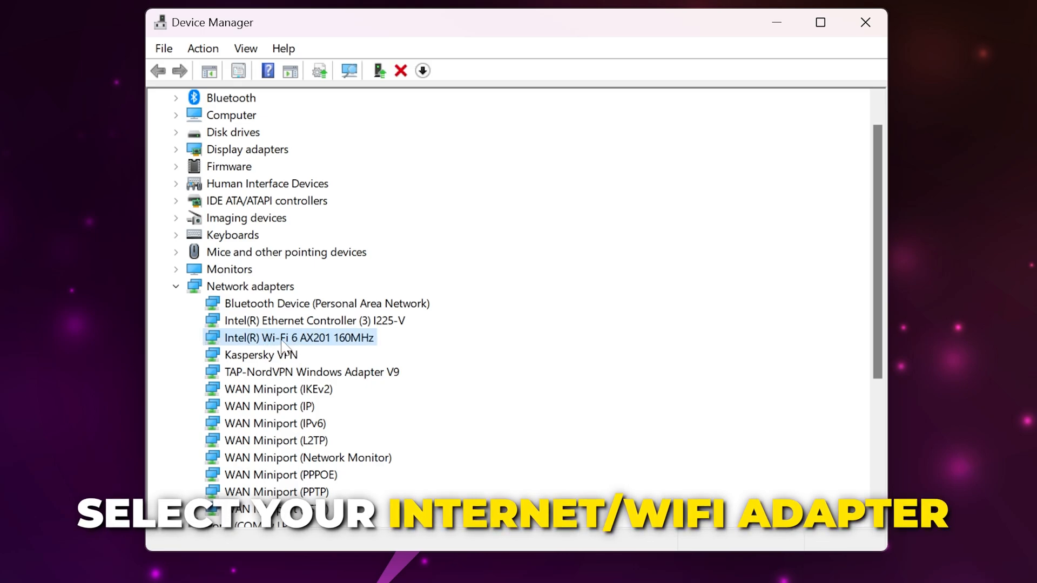
{"action": "mouse_move", "coordinate": [301, 347]}
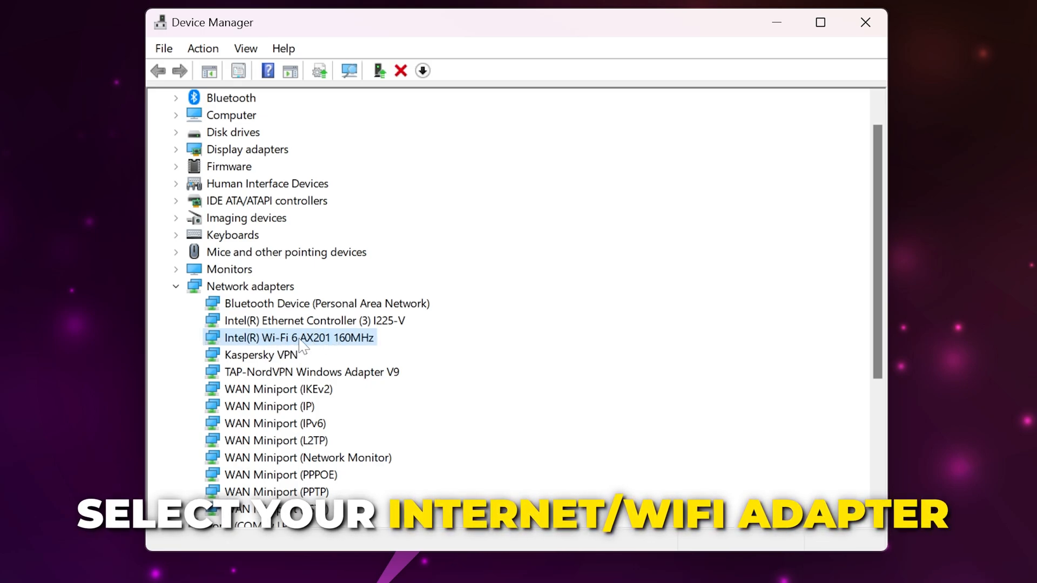
{"action": "right_click", "coordinate": [299, 337]}
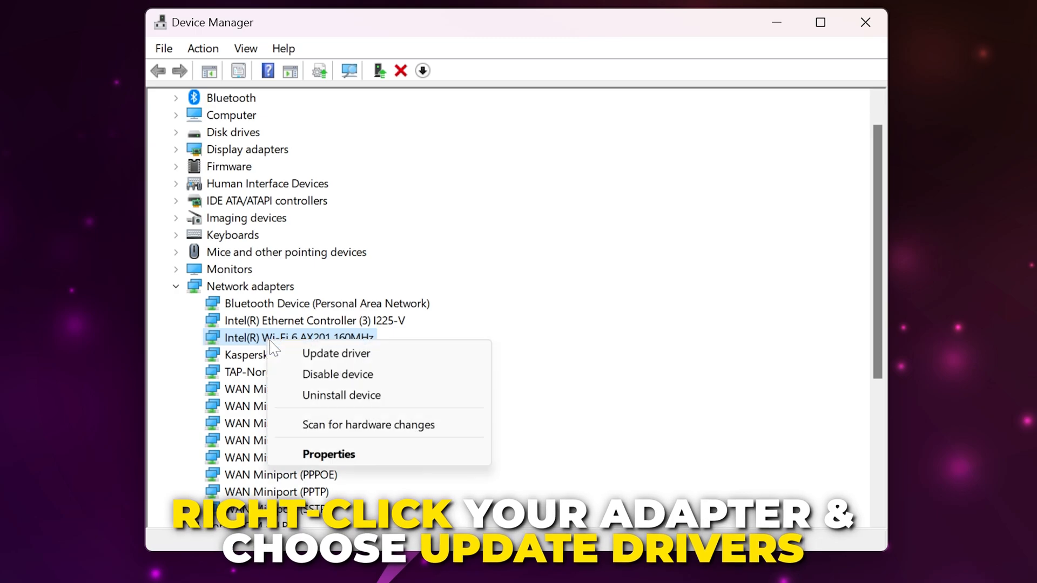
{"action": "left_click", "coordinate": [336, 354]}
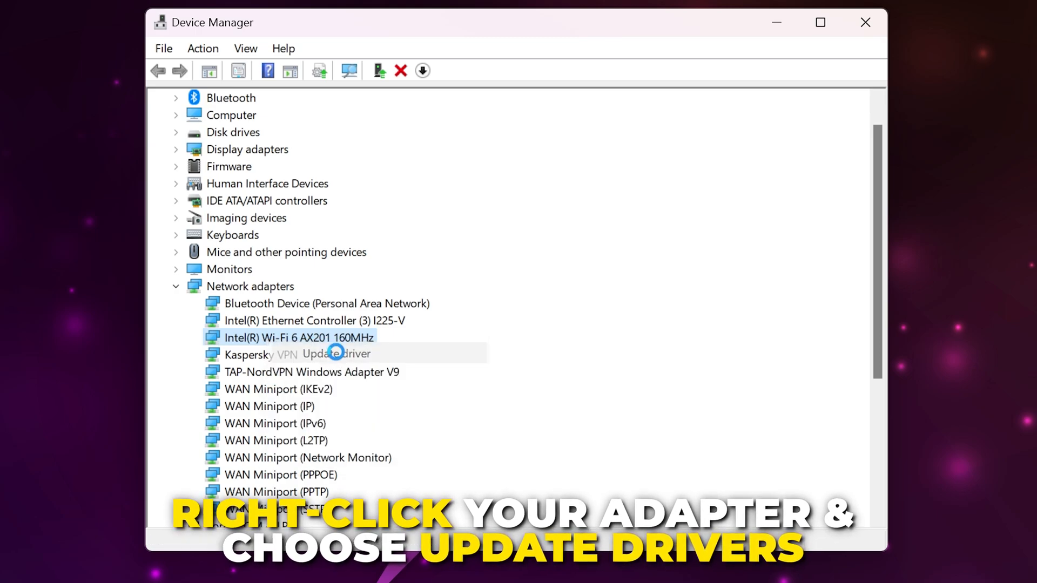
{"action": "left_click", "coordinate": [334, 354]}
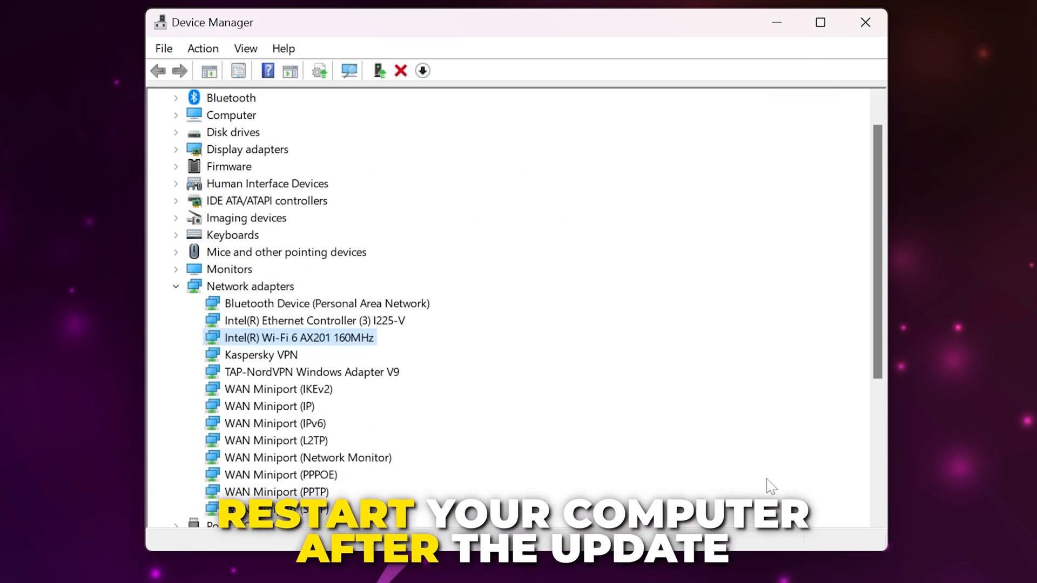
{"action": "mouse_move", "coordinate": [777, 455]}
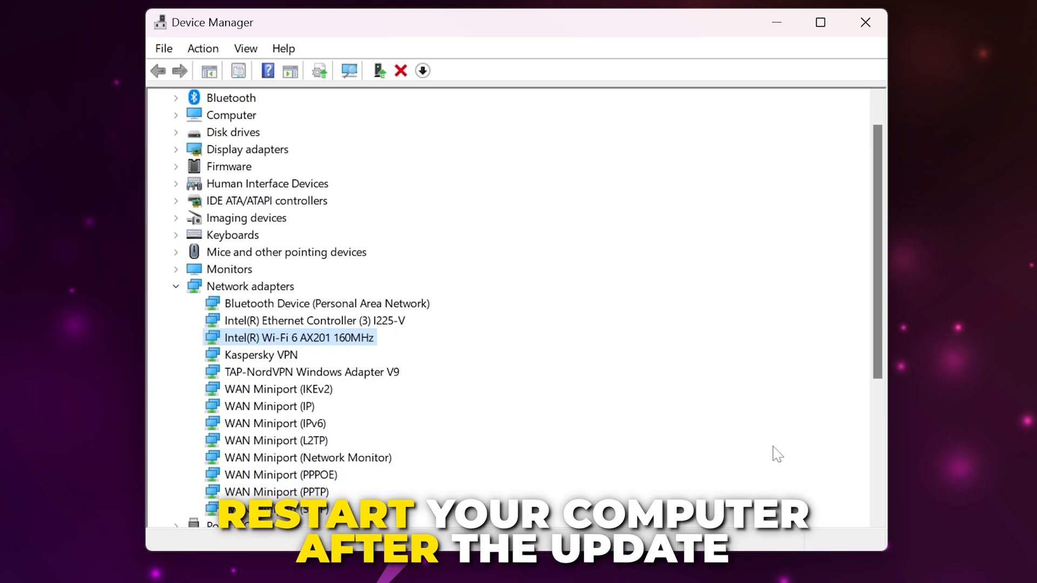